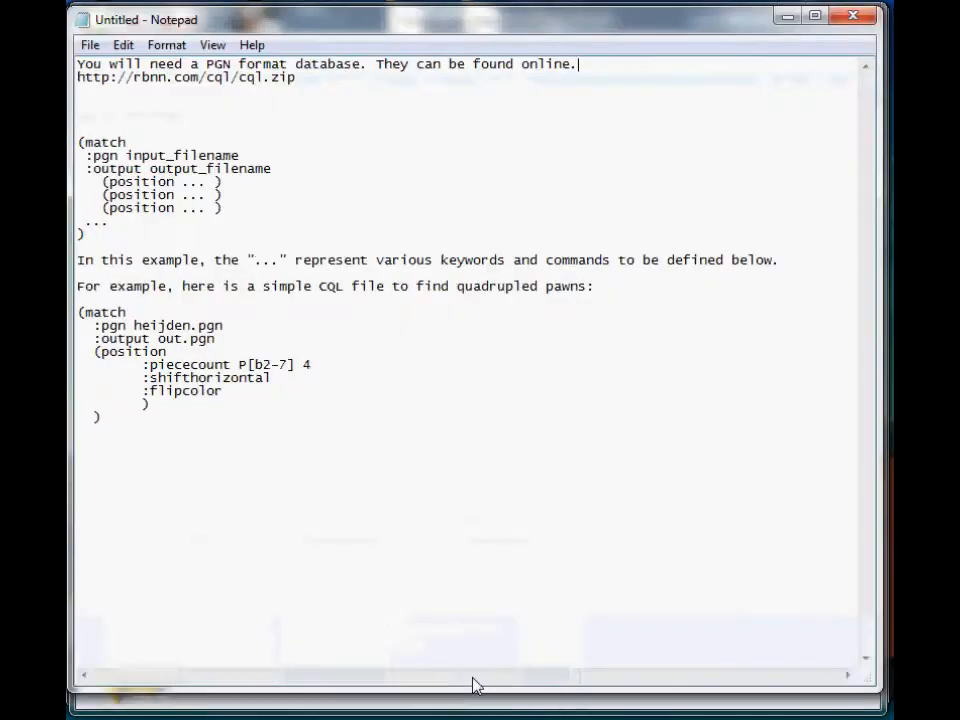
{"action": "mouse_move", "coordinate": [290, 206]}
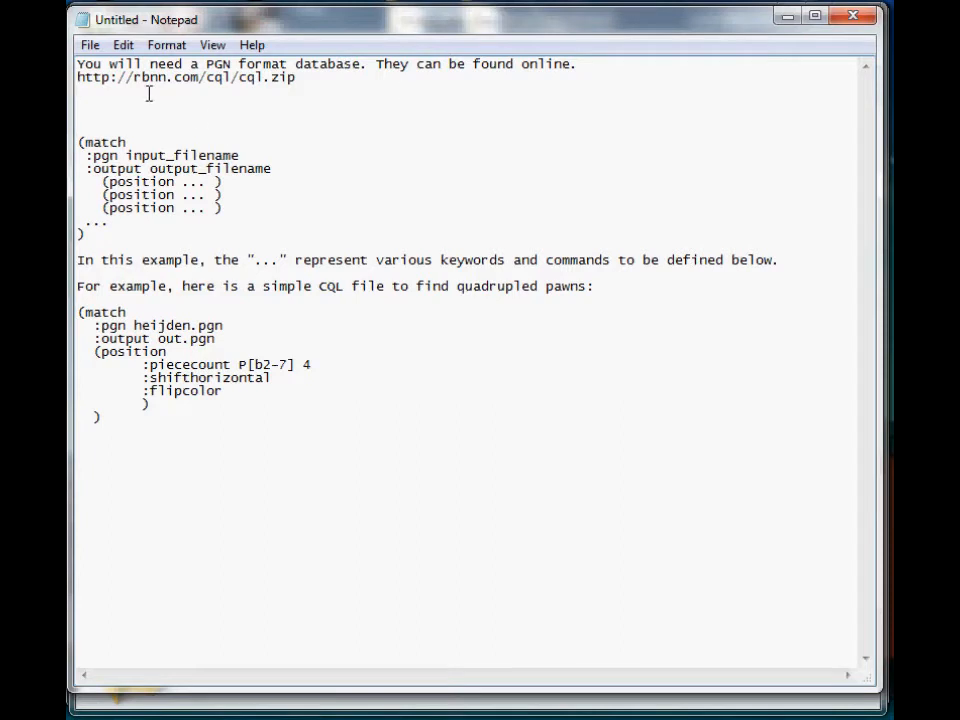
{"action": "mouse_move", "coordinate": [174, 114]}
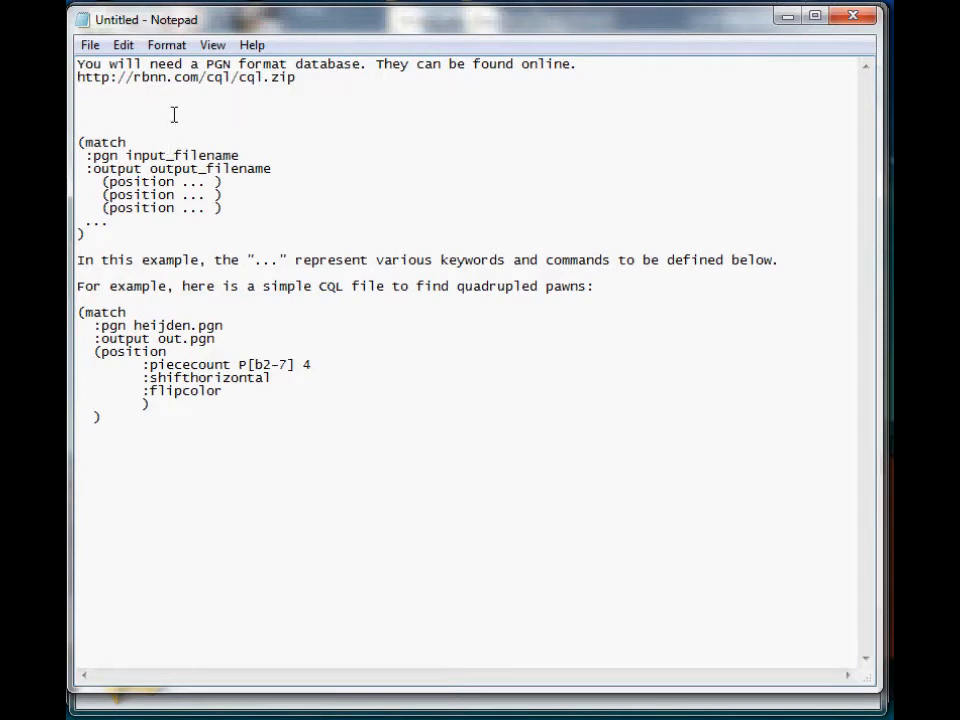
Highlight the cql.zip download address in the notes.
{"action": "left_click_drag", "start_coordinate": [110, 76], "coordinate": [296, 76]}
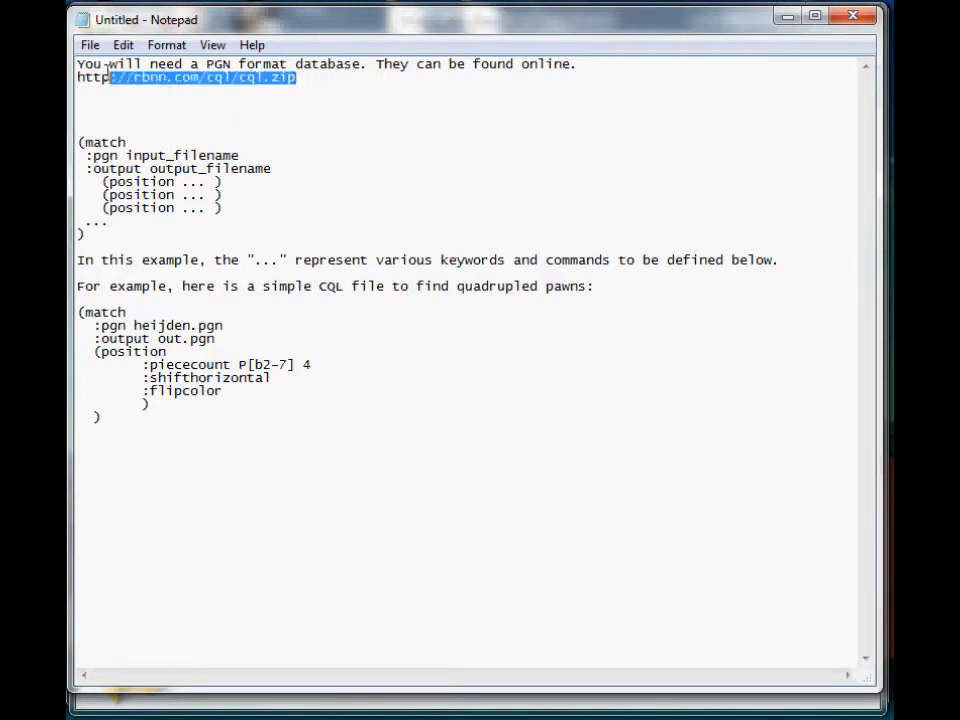
{"action": "left_click", "coordinate": [290, 124]}
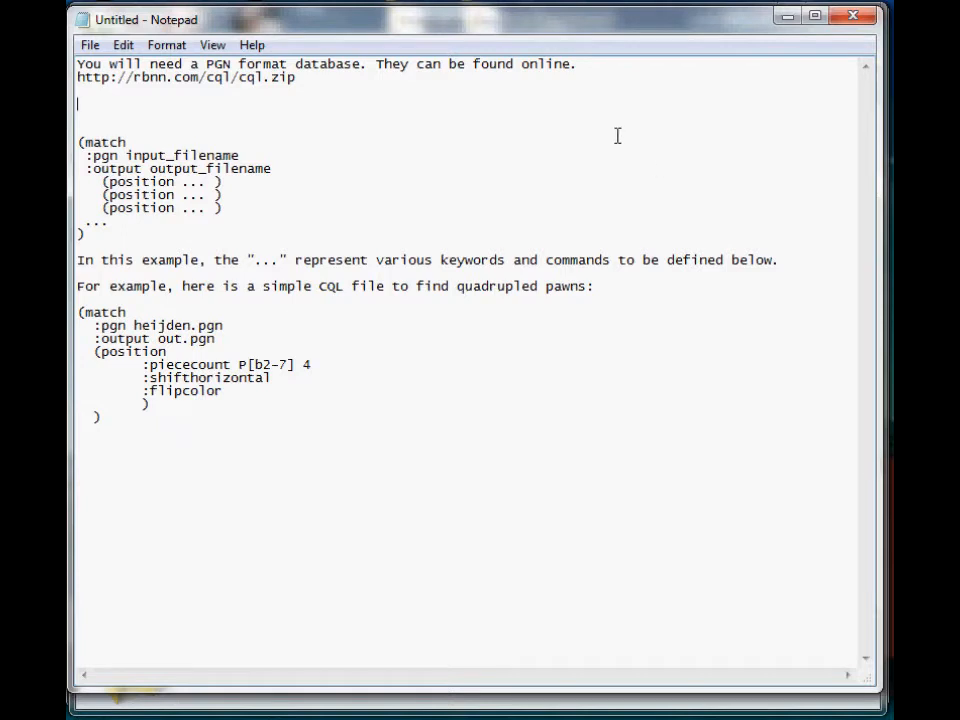
{"action": "mouse_move", "coordinate": [538, 128]}
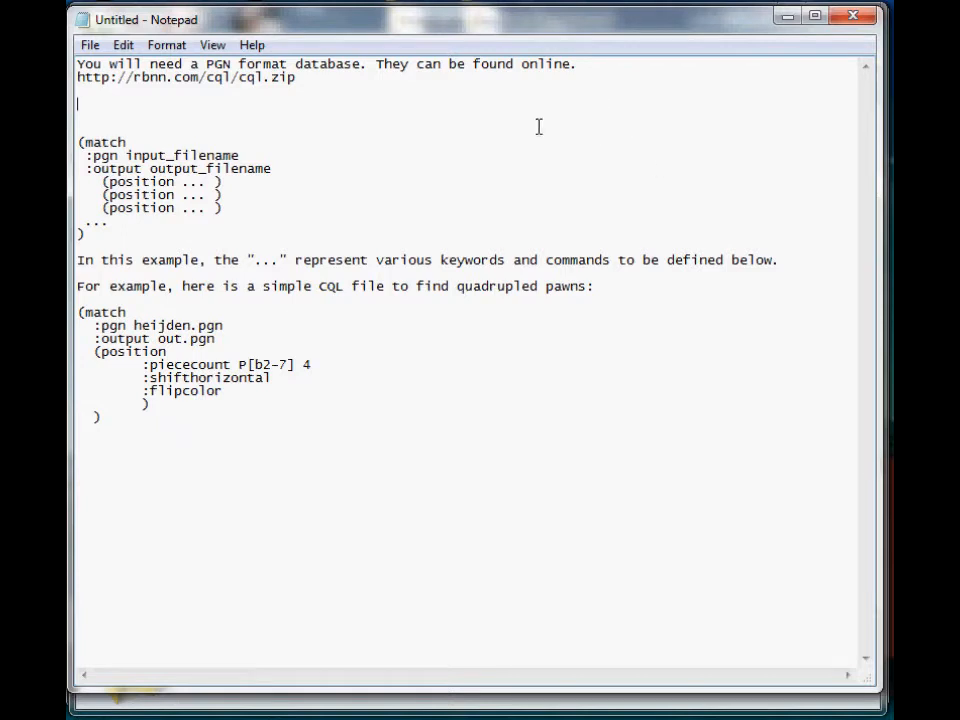
{"action": "mouse_move", "coordinate": [432, 114]}
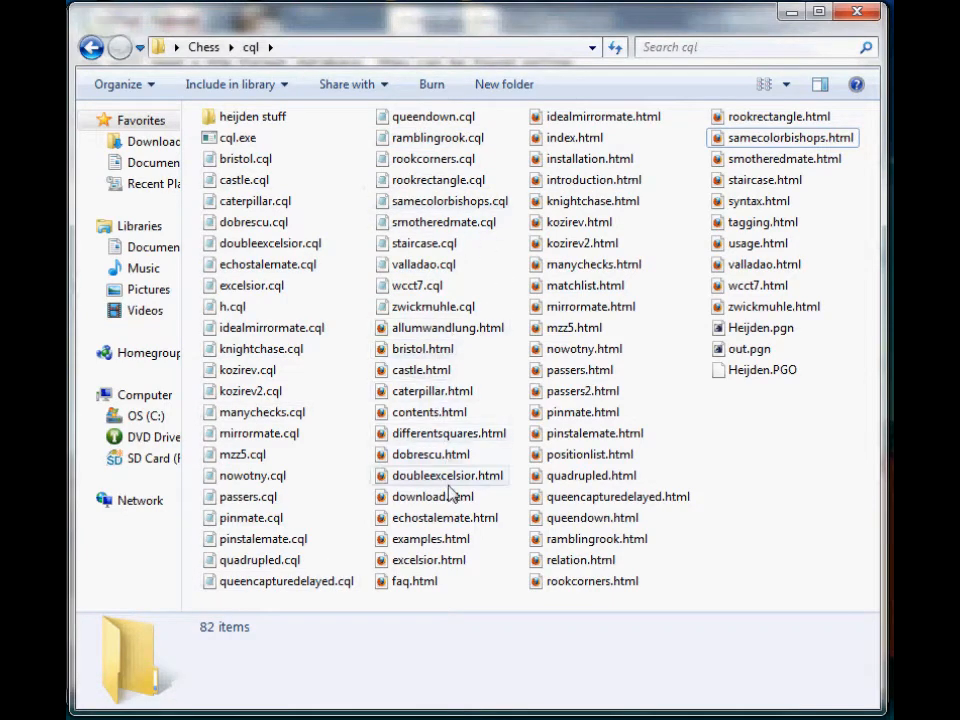
{"action": "mouse_move", "coordinate": [764, 138]}
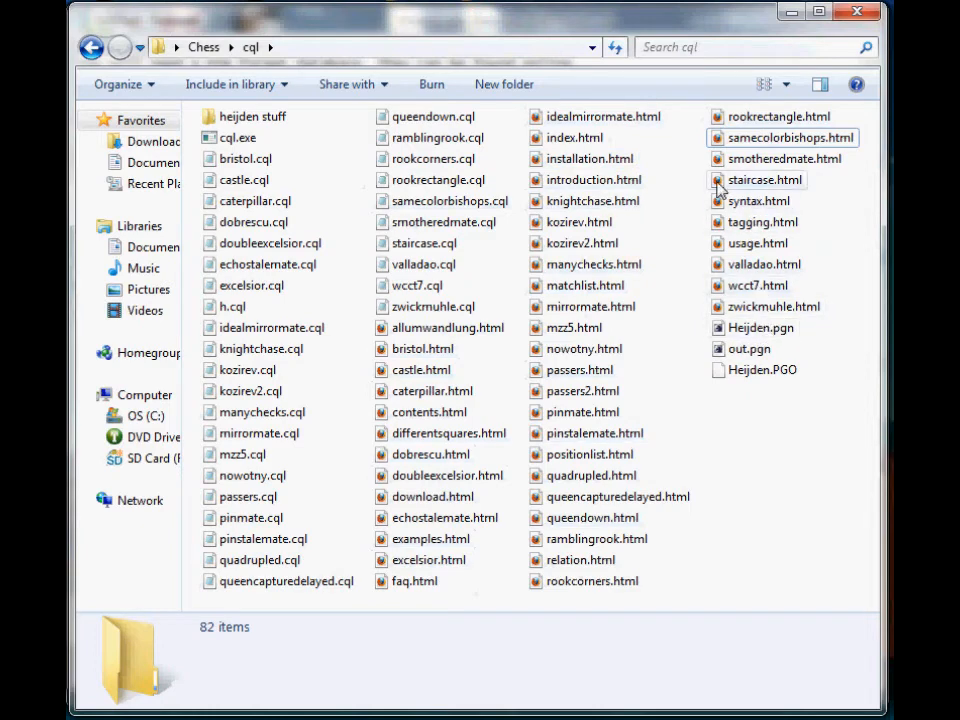
Browse the cql folder, picking out smotheredmate.cql and viewing the passers.html help page.
{"action": "left_click", "coordinate": [444, 222]}
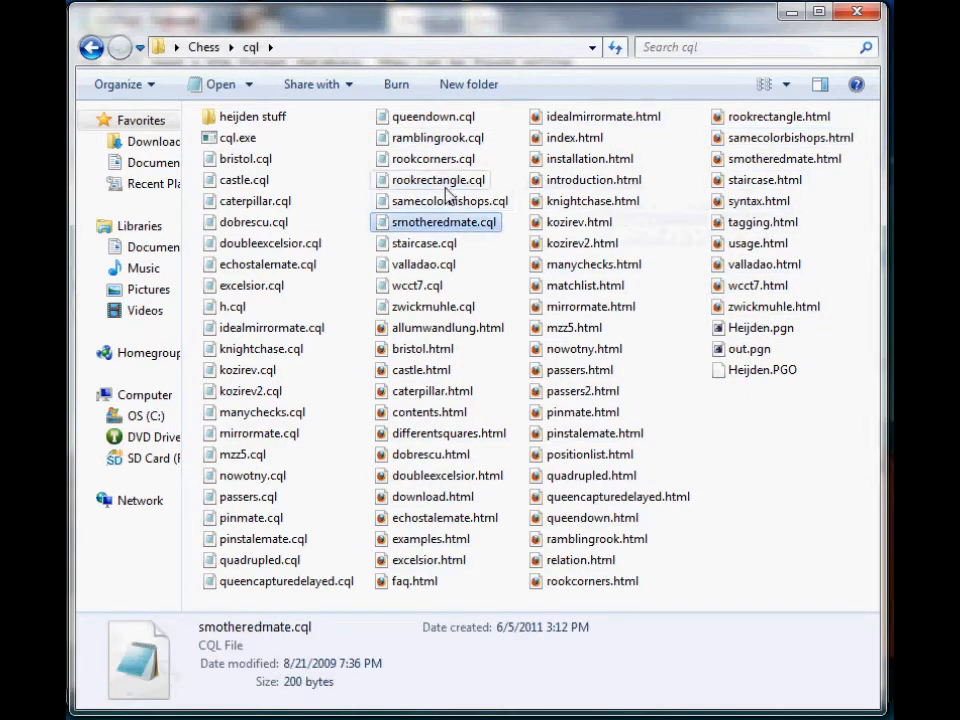
{"action": "left_click", "coordinate": [432, 158]}
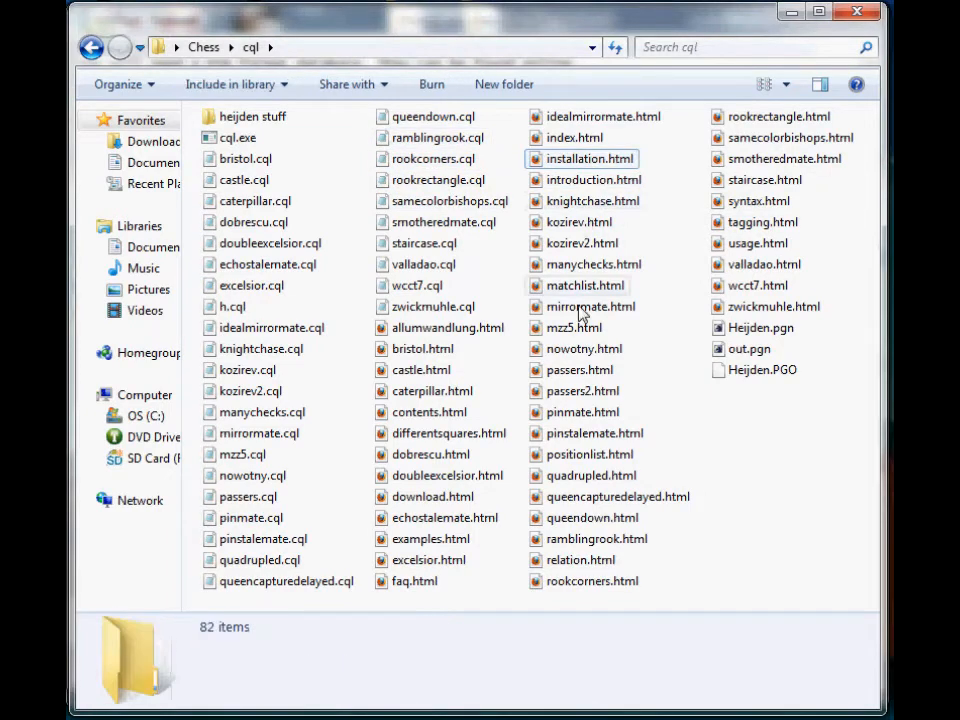
{"action": "left_click", "coordinate": [576, 370]}
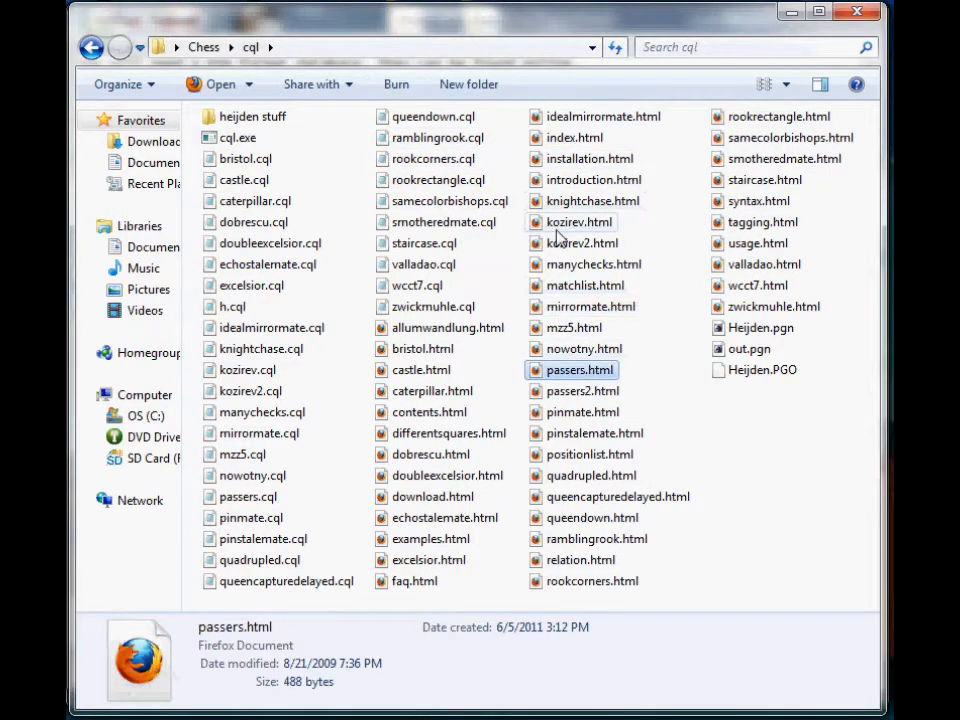
{"action": "double_click", "coordinate": [244, 160]}
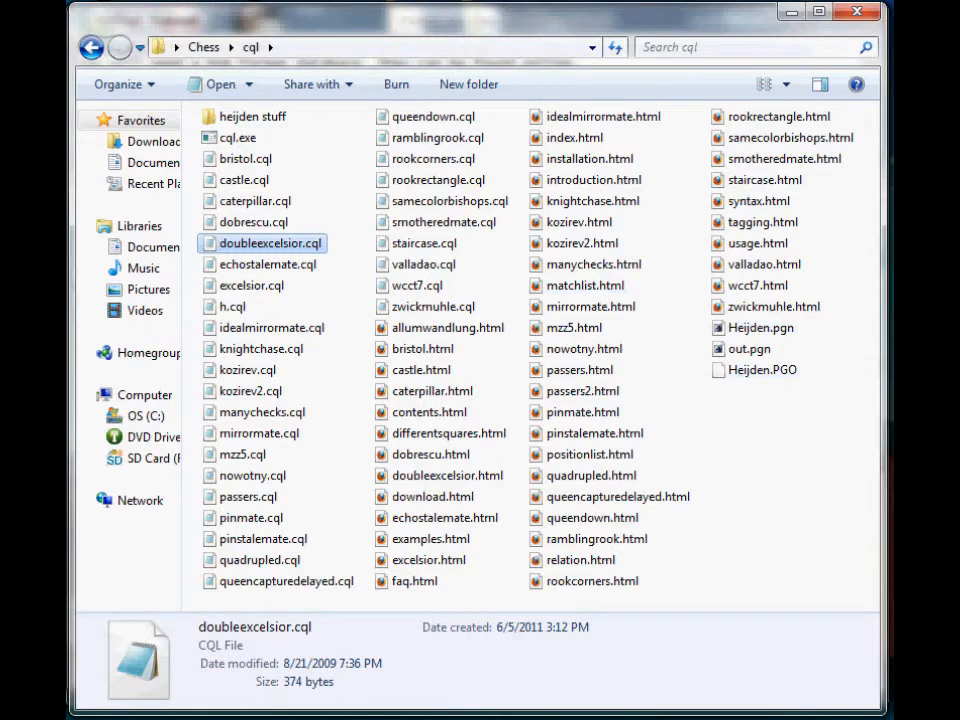
{"action": "mouse_move", "coordinate": [590, 306]}
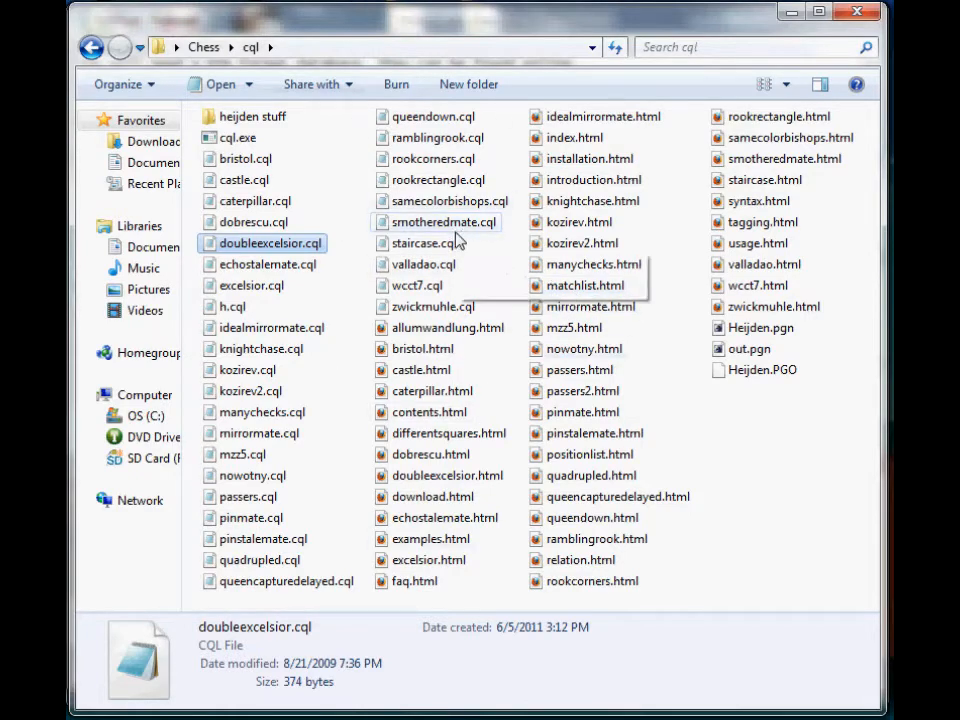
{"action": "mouse_move", "coordinate": [376, 260]}
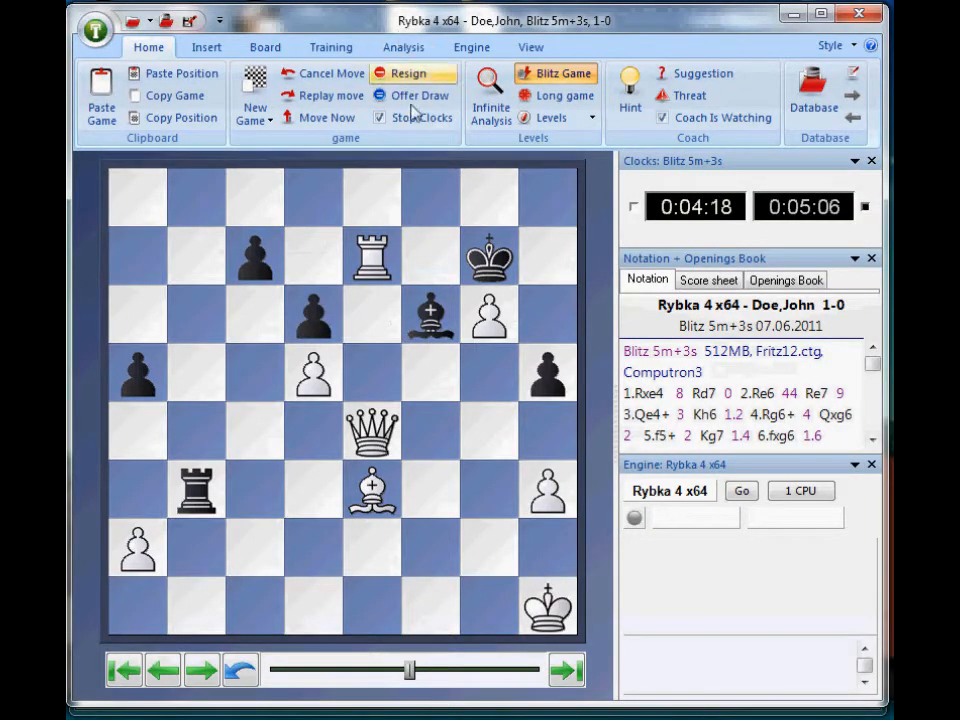
Bring up Fritz 12's main file menu.
{"action": "left_click", "coordinate": [94, 30]}
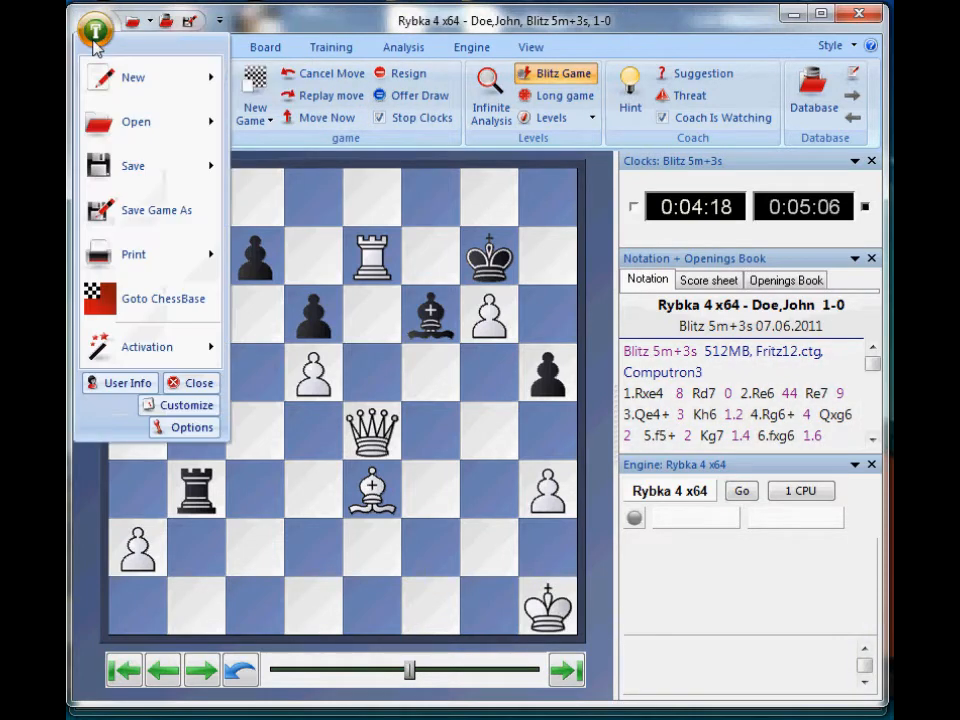
{"action": "mouse_move", "coordinate": [96, 44]}
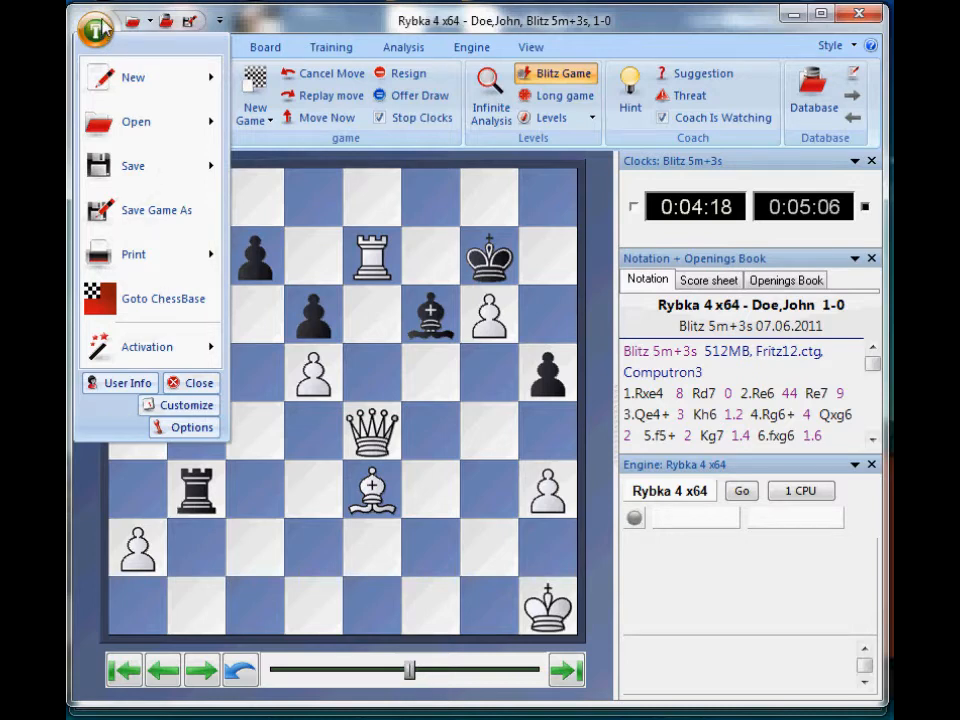
{"action": "mouse_move", "coordinate": [132, 76]}
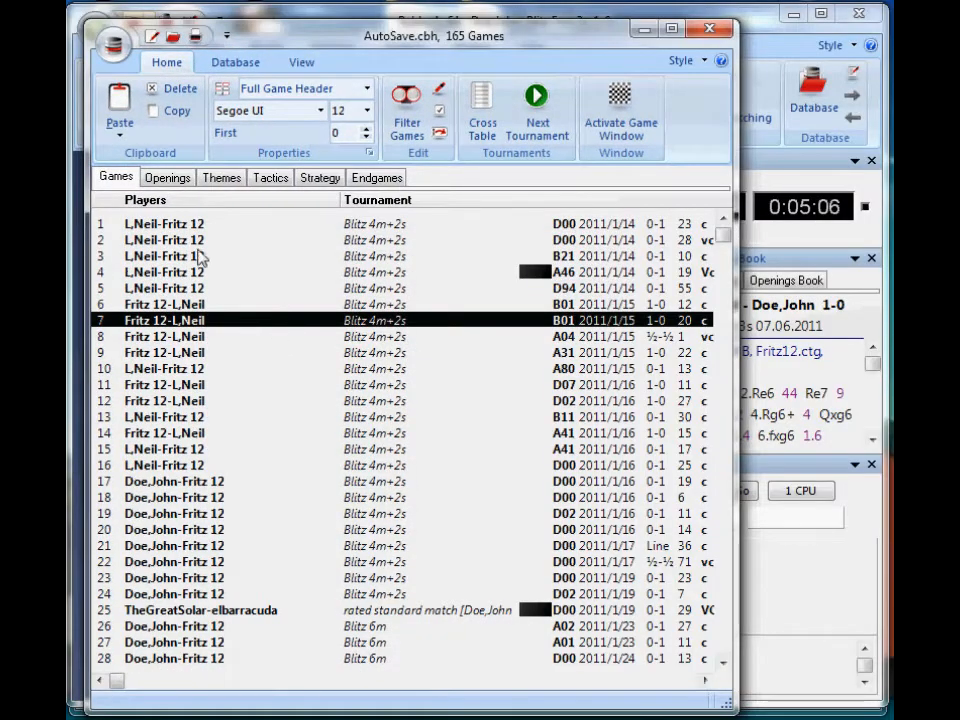
Select games 1 through 4 in the AutoSave.cbh game list.
{"action": "left_click", "coordinate": [164, 224]}
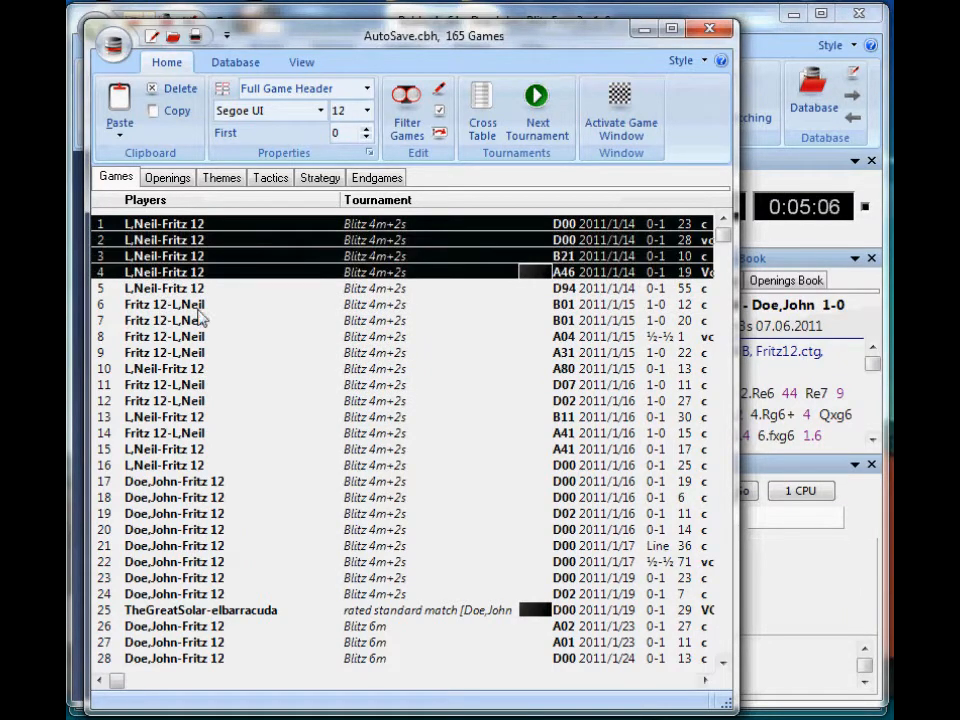
{"action": "left_click", "coordinate": [112, 40]}
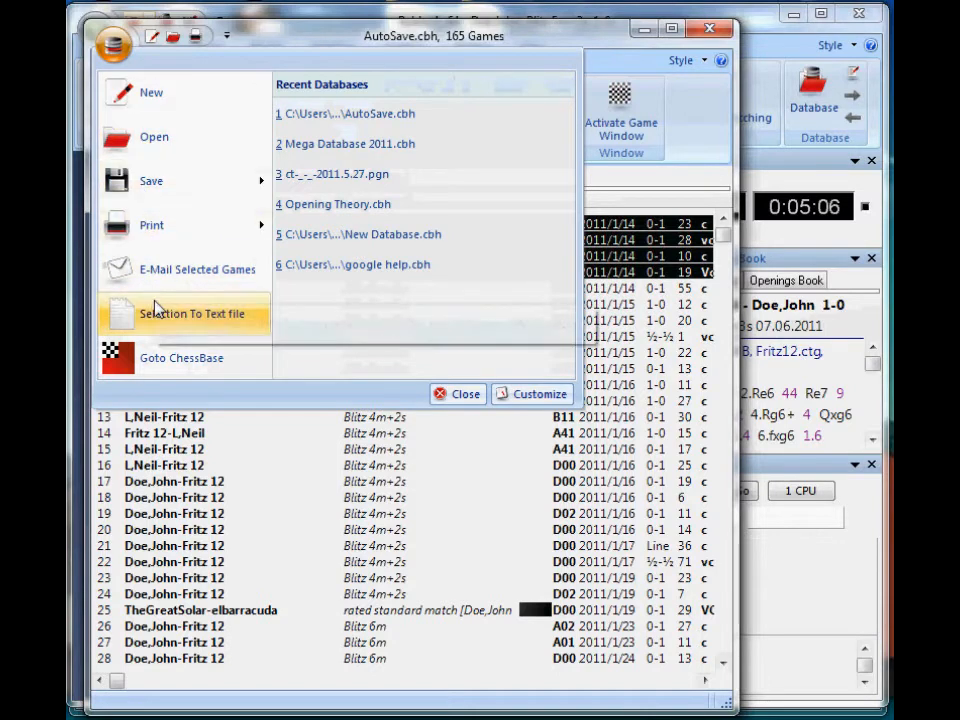
{"action": "mouse_move", "coordinate": [186, 312]}
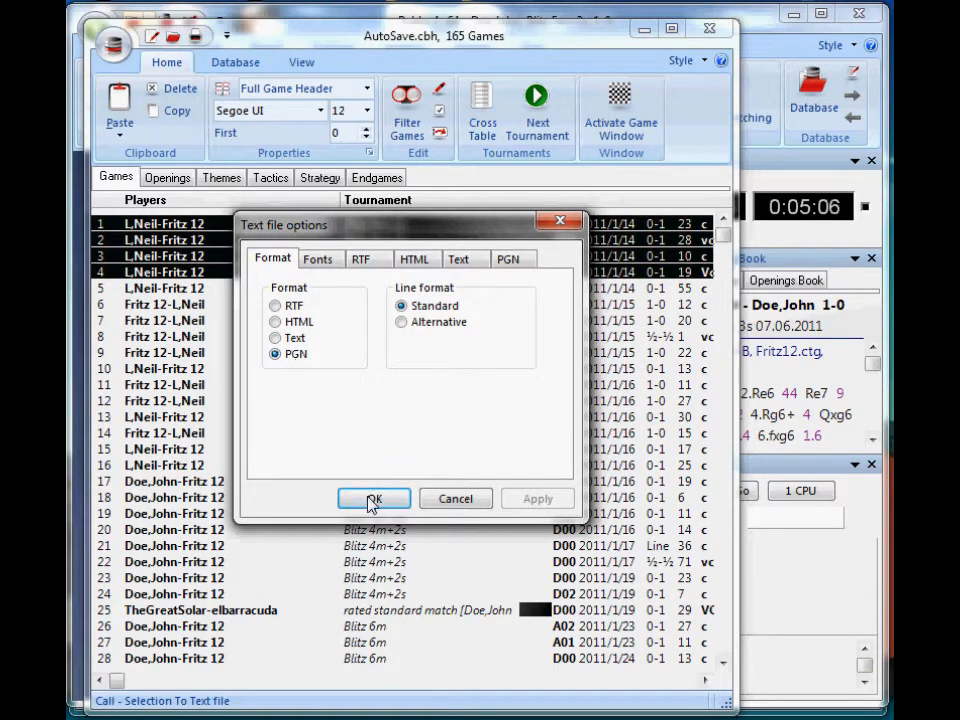
Export the selected games in PGN format to heijden9.pgn.
{"action": "left_click", "coordinate": [372, 500]}
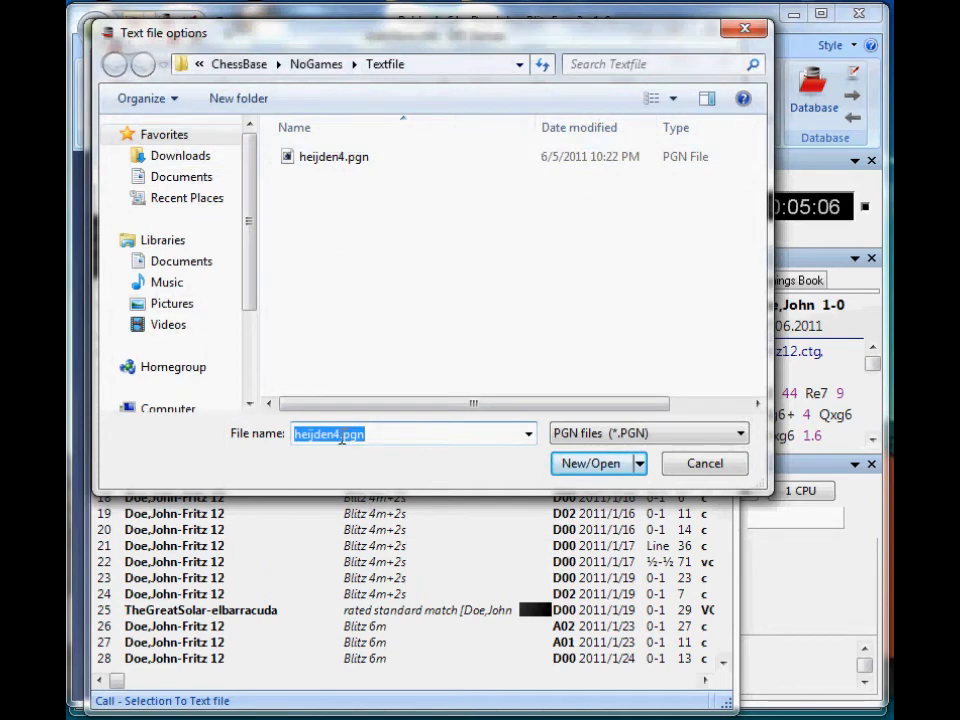
{"action": "left_click", "coordinate": [336, 432]}
{"action": "type", "text": "9"}
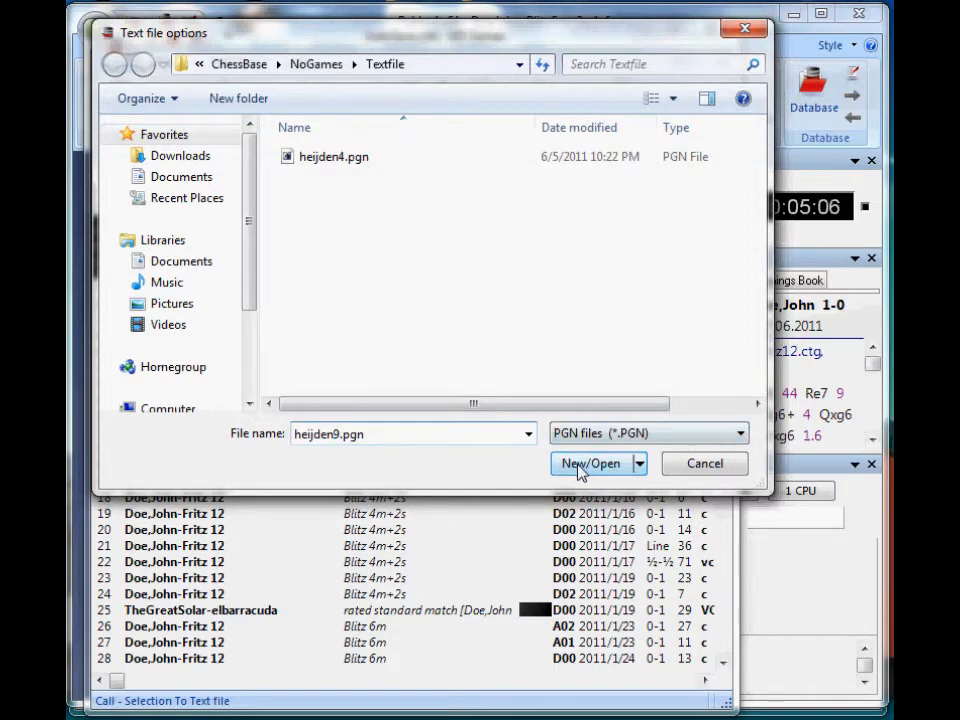
{"action": "left_click", "coordinate": [590, 464]}
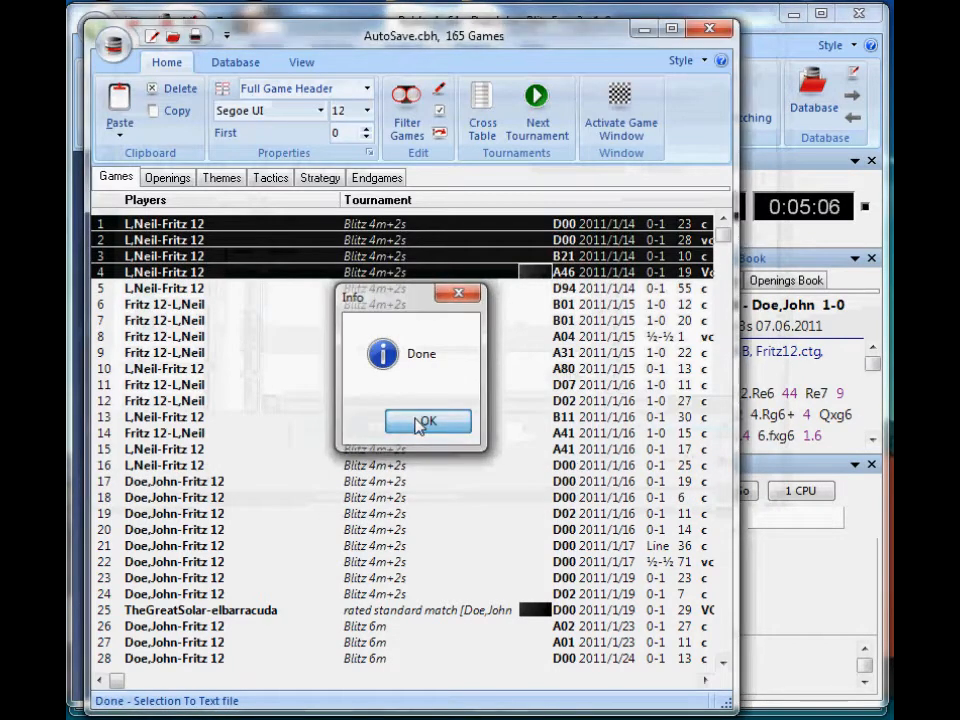
{"action": "left_click", "coordinate": [428, 420]}
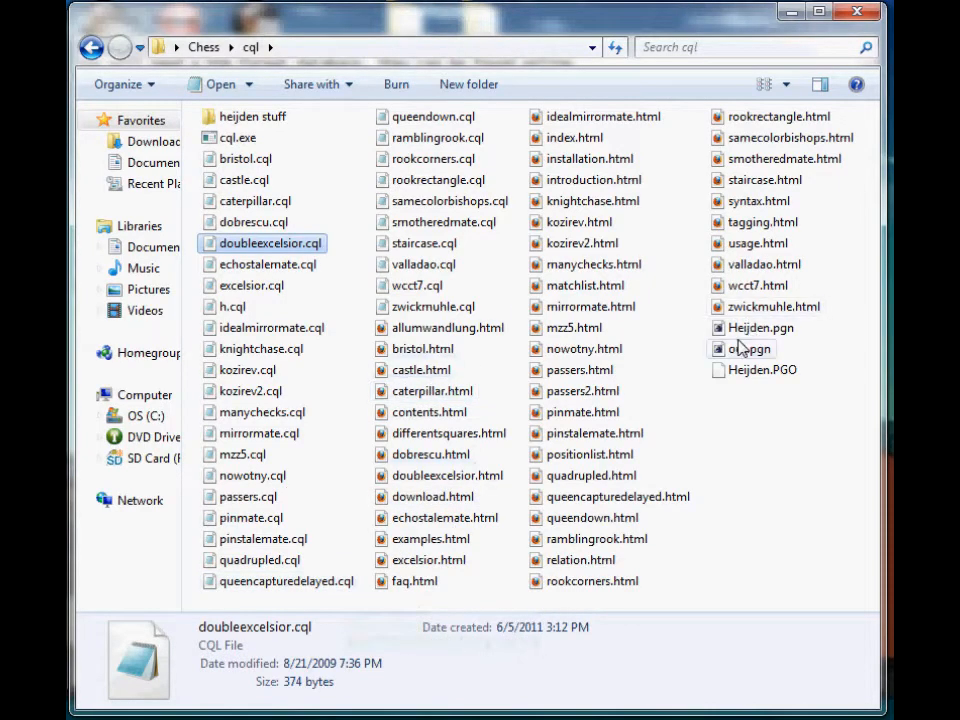
Pick out the 1.95 GB Heijden.pgn database in the cql folder.
{"action": "left_click", "coordinate": [760, 328]}
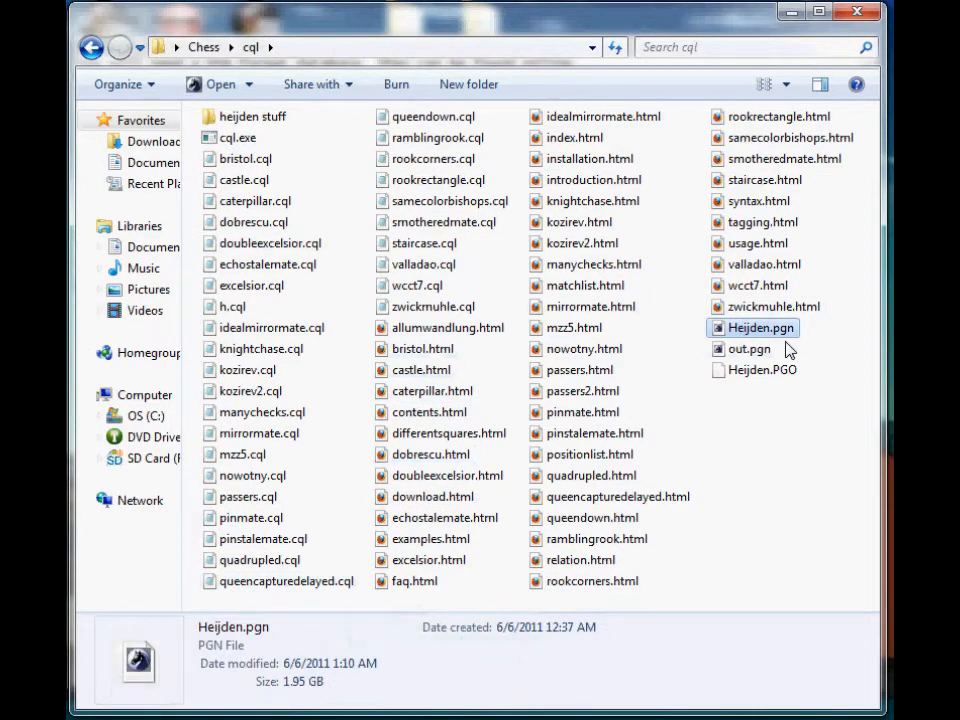
{"action": "mouse_move", "coordinate": [758, 328]}
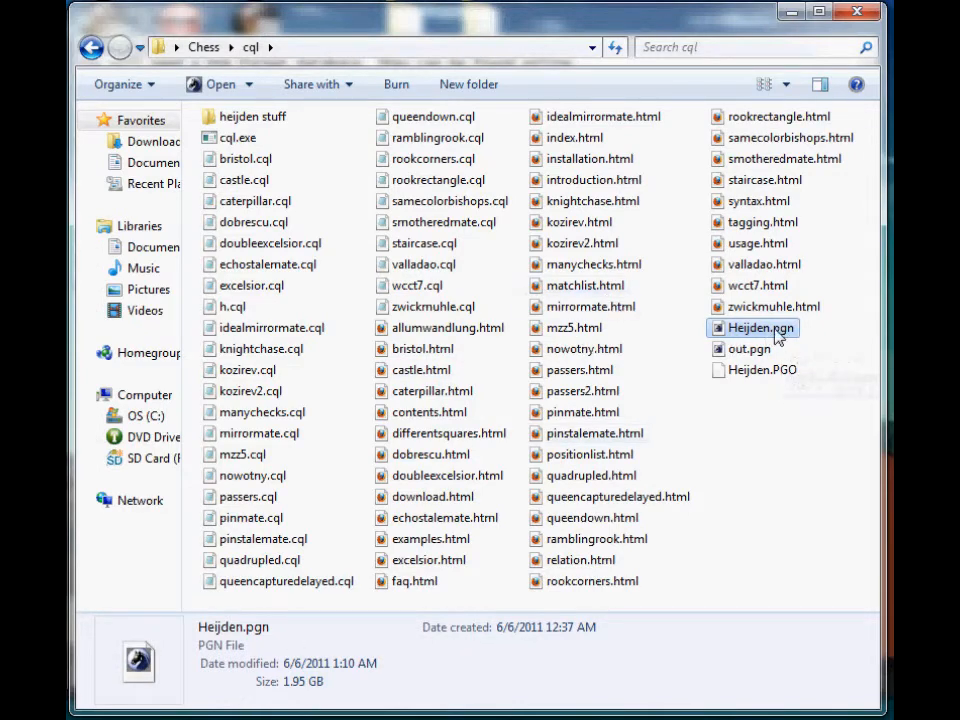
{"action": "left_click", "coordinate": [762, 368]}
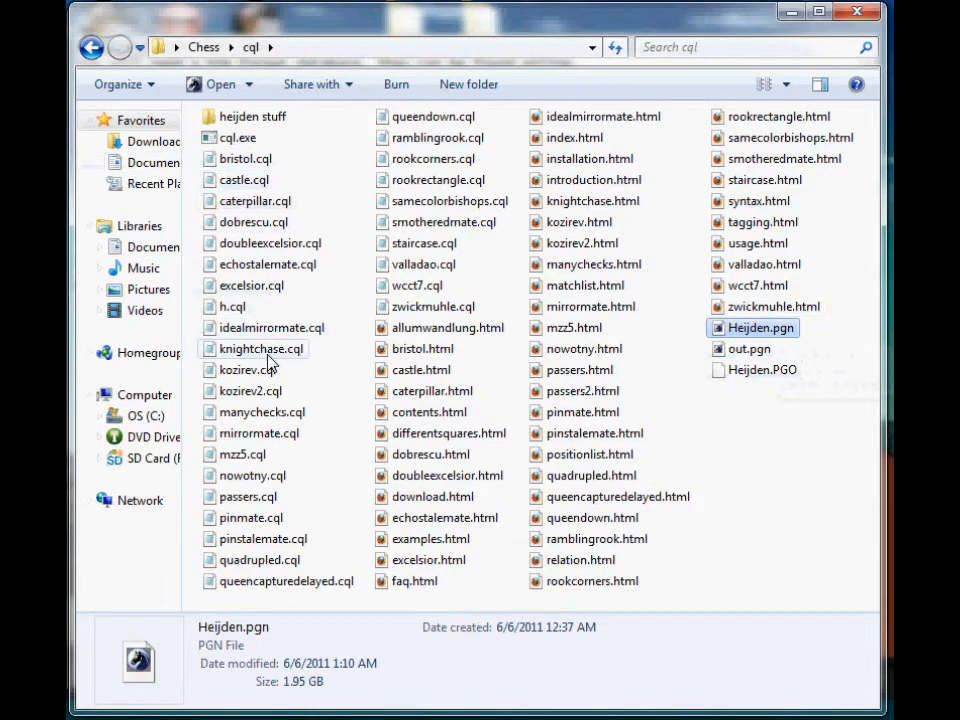
{"action": "mouse_move", "coordinate": [420, 244]}
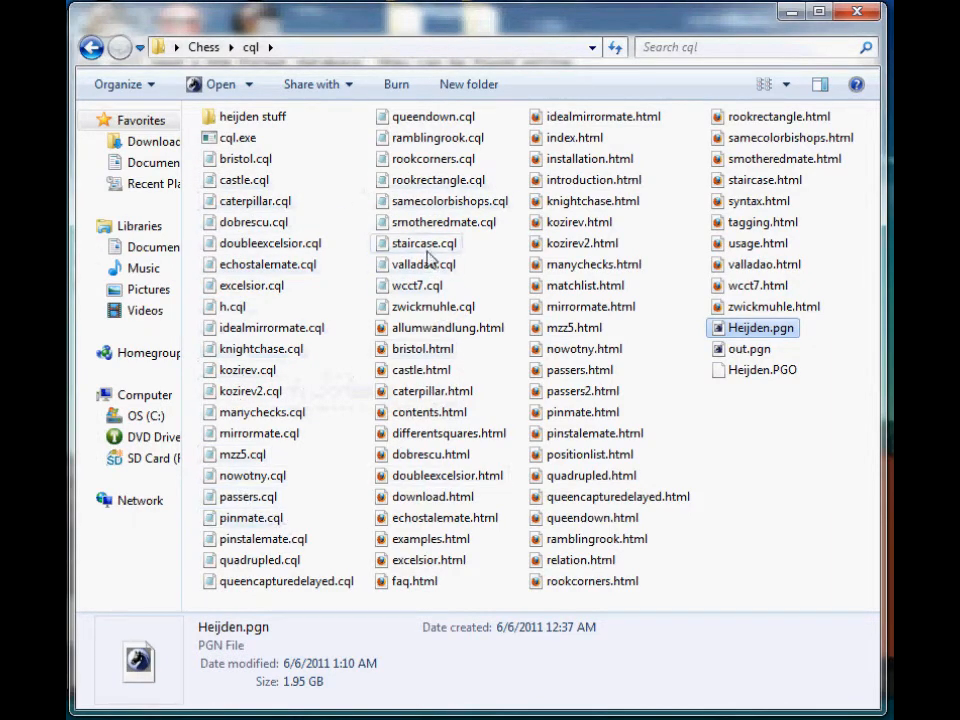
{"action": "mouse_move", "coordinate": [440, 222]}
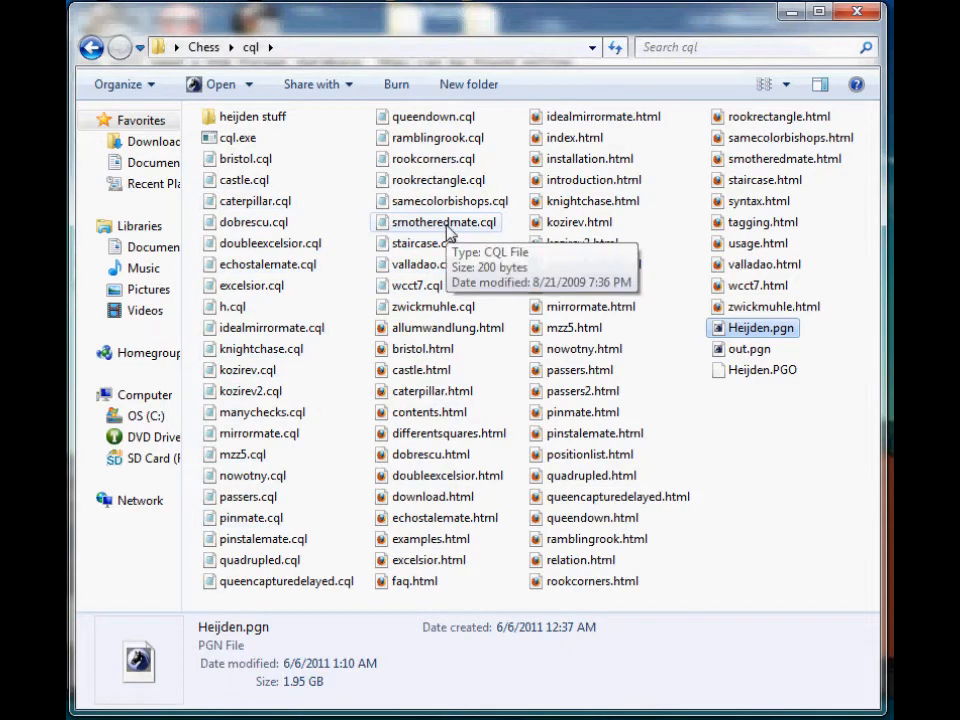
{"action": "left_click", "coordinate": [440, 222]}
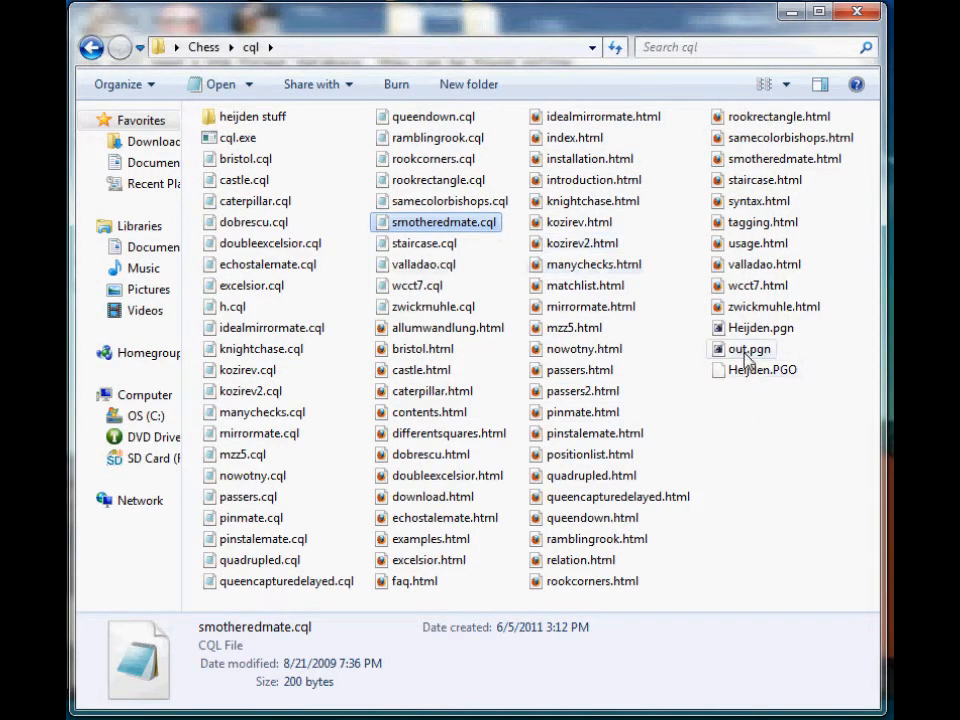
{"action": "left_click", "coordinate": [748, 348]}
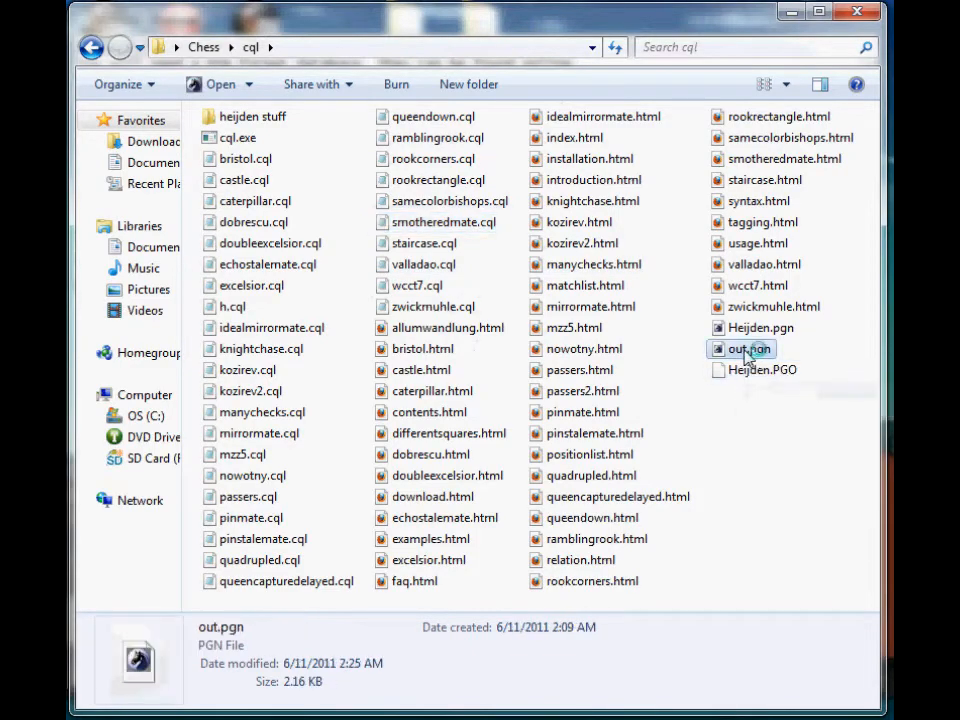
Open out.pgn in BabasChess and load game 2, Csapo vs. Koczo, onto the board.
{"action": "double_click", "coordinate": [748, 348]}
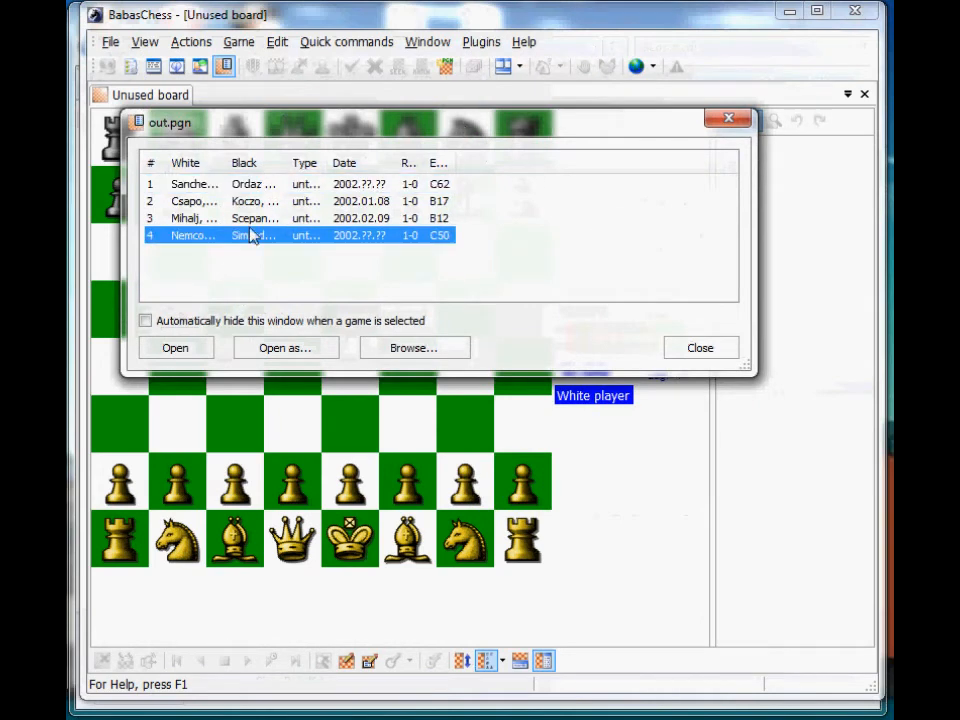
{"action": "left_click", "coordinate": [240, 200]}
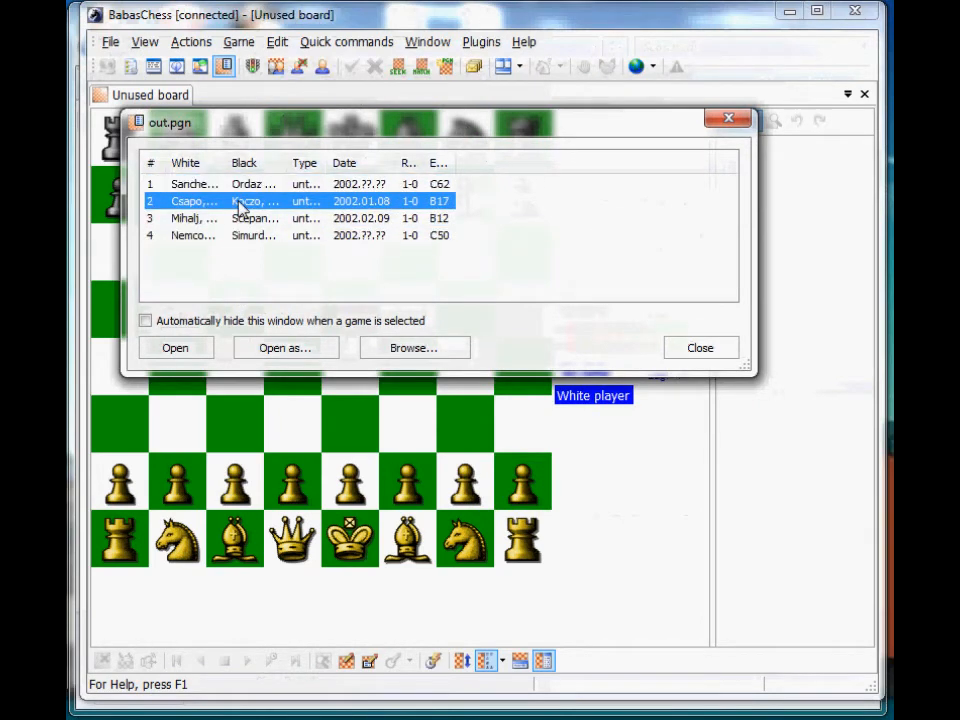
{"action": "double_click", "coordinate": [194, 200]}
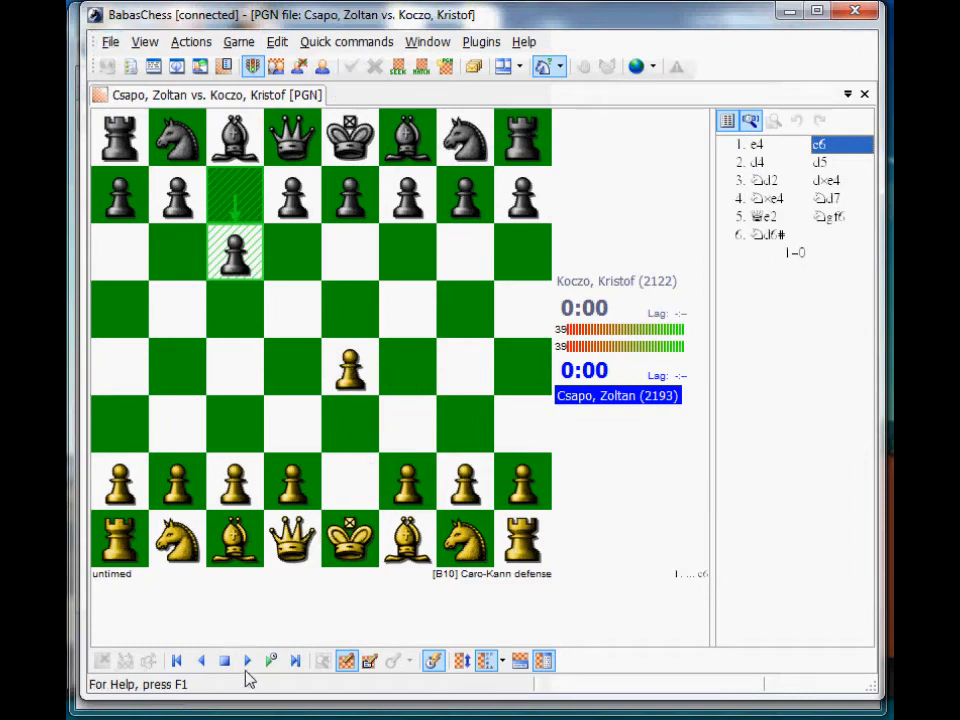
Step the Csapo–Koczo game forward to the final checkmating knight move.
{"action": "left_click", "coordinate": [246, 660]}
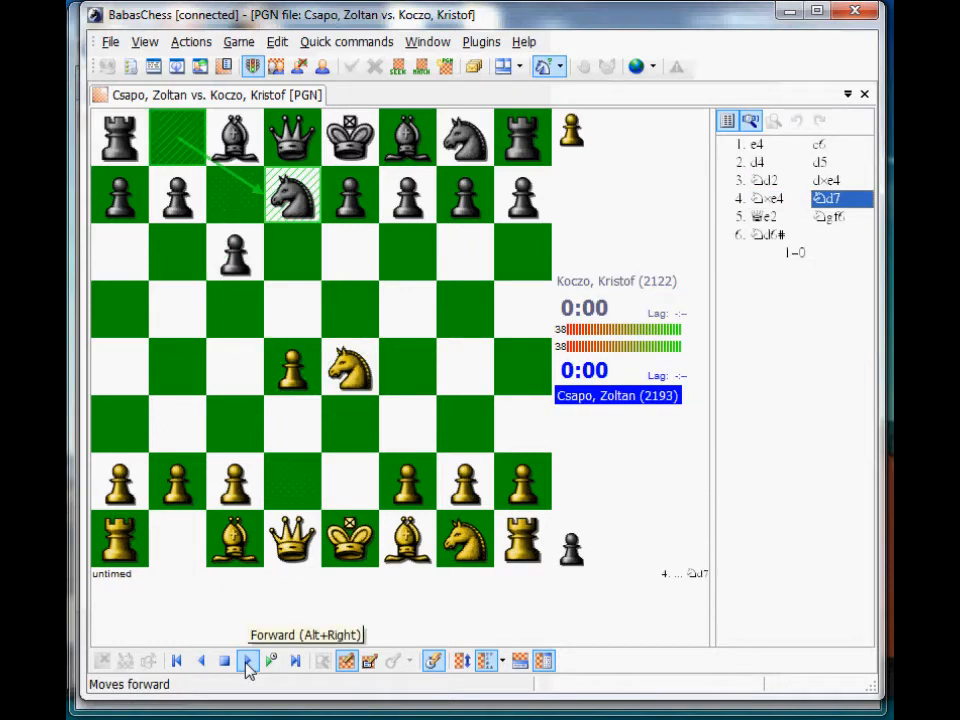
{"action": "left_click", "coordinate": [248, 660]}
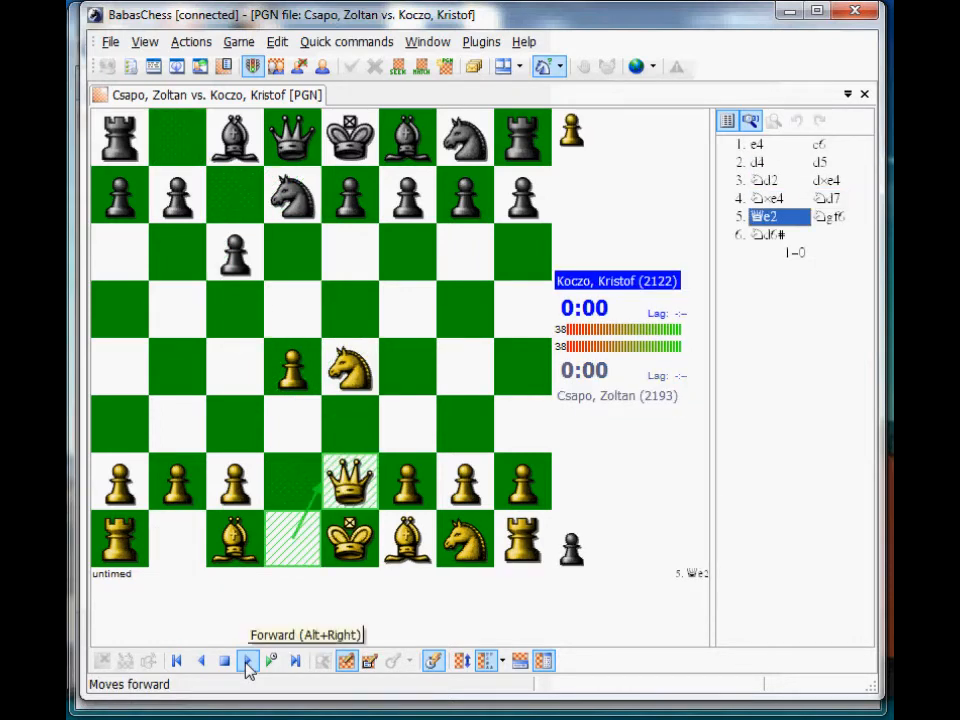
{"action": "left_click", "coordinate": [248, 660]}
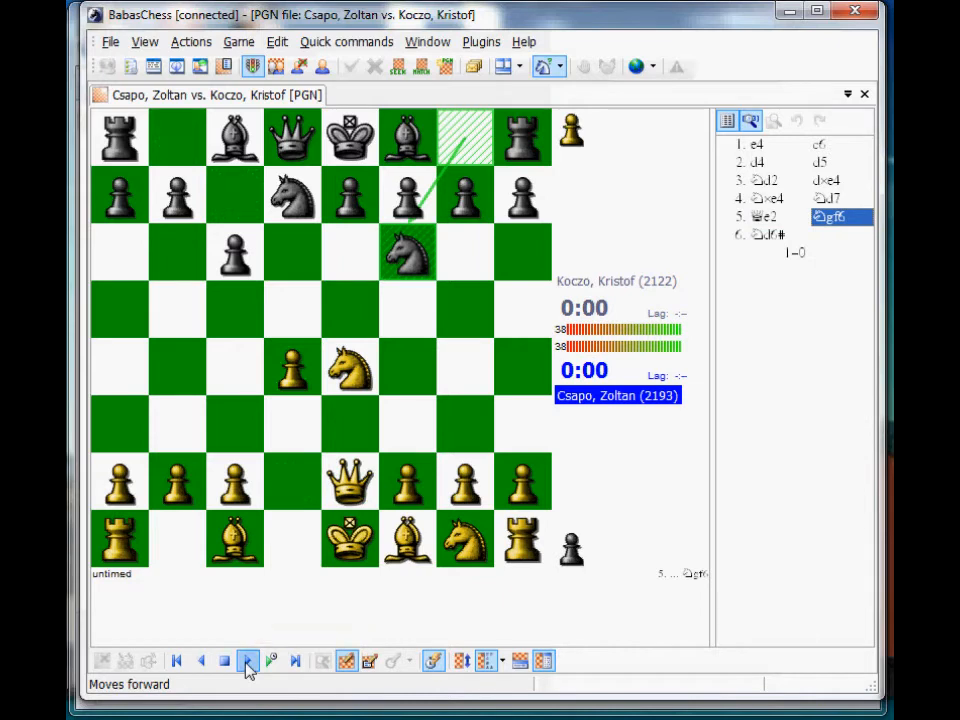
{"action": "left_click", "coordinate": [248, 660]}
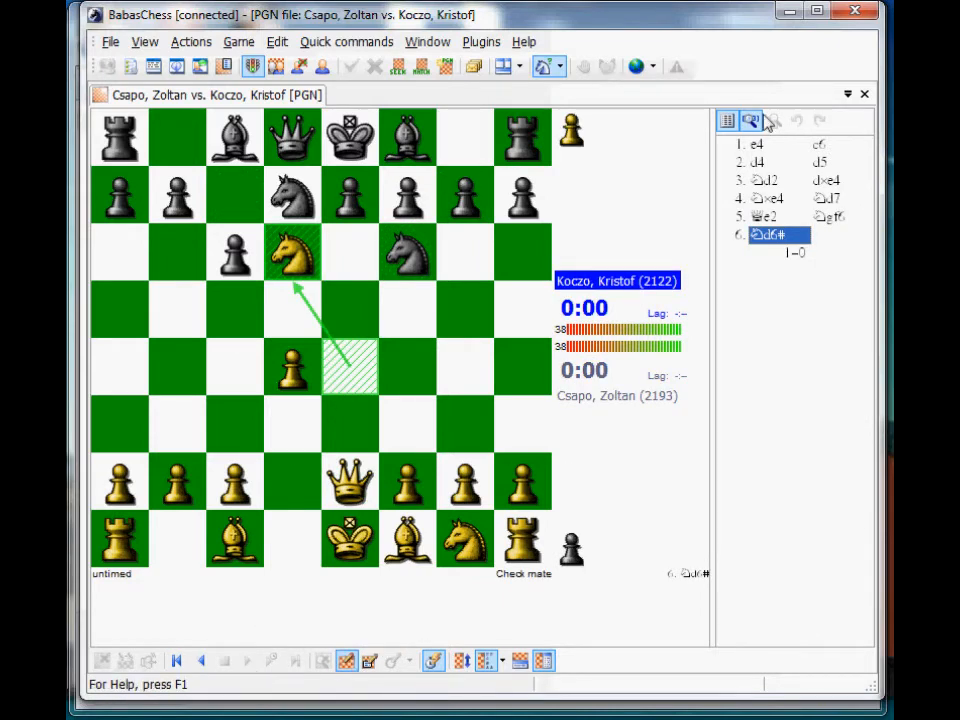
{"action": "mouse_move", "coordinate": [810, 80]}
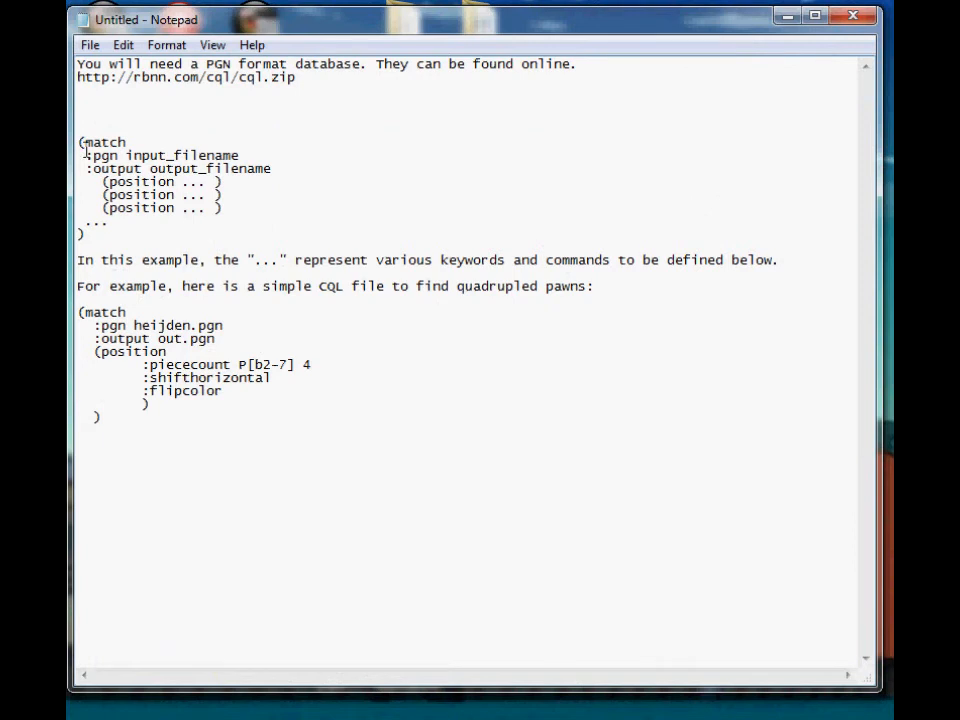
Highlight input_filename, :piececount and :shifthorizontal in the quadrupled-pawns CQL example.
{"action": "double_click", "coordinate": [104, 142]}
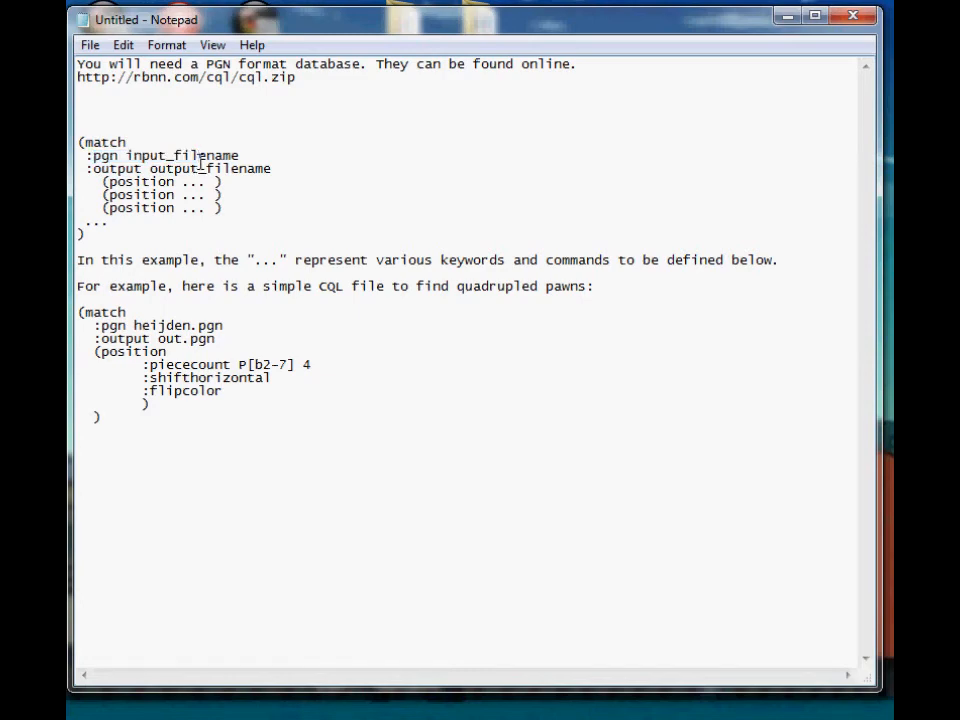
{"action": "mouse_move", "coordinate": [200, 278]}
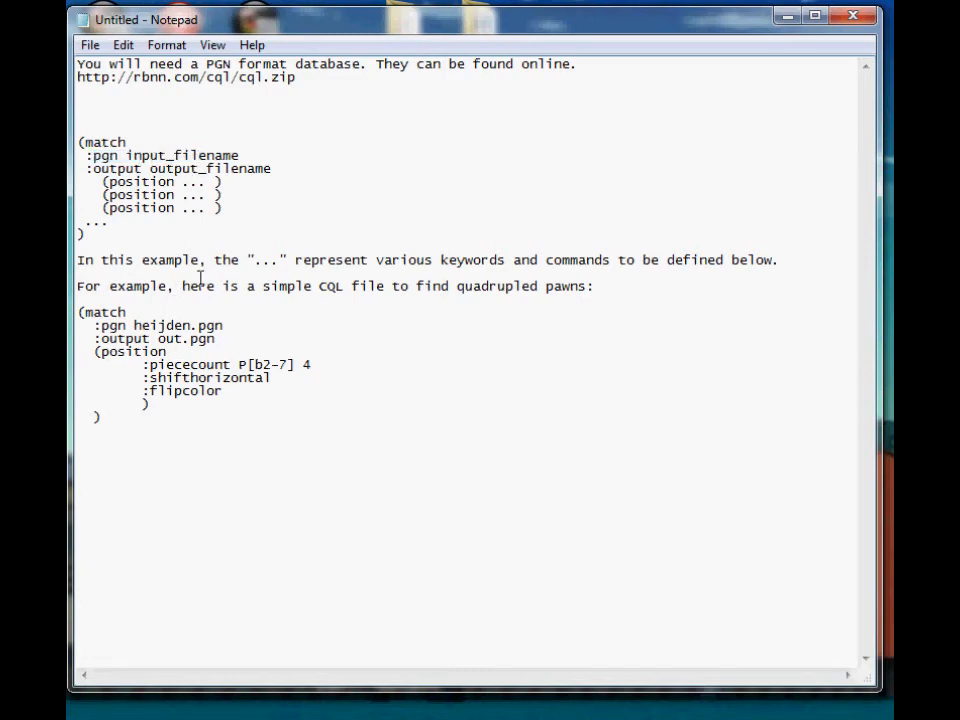
{"action": "left_click", "coordinate": [128, 142]}
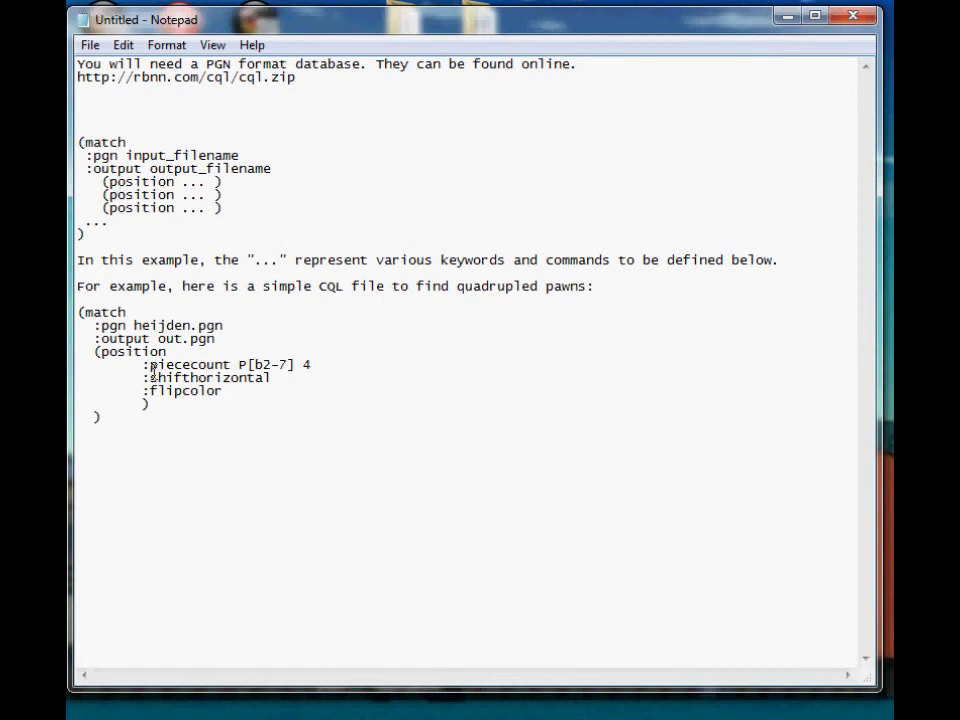
{"action": "double_click", "coordinate": [164, 364]}
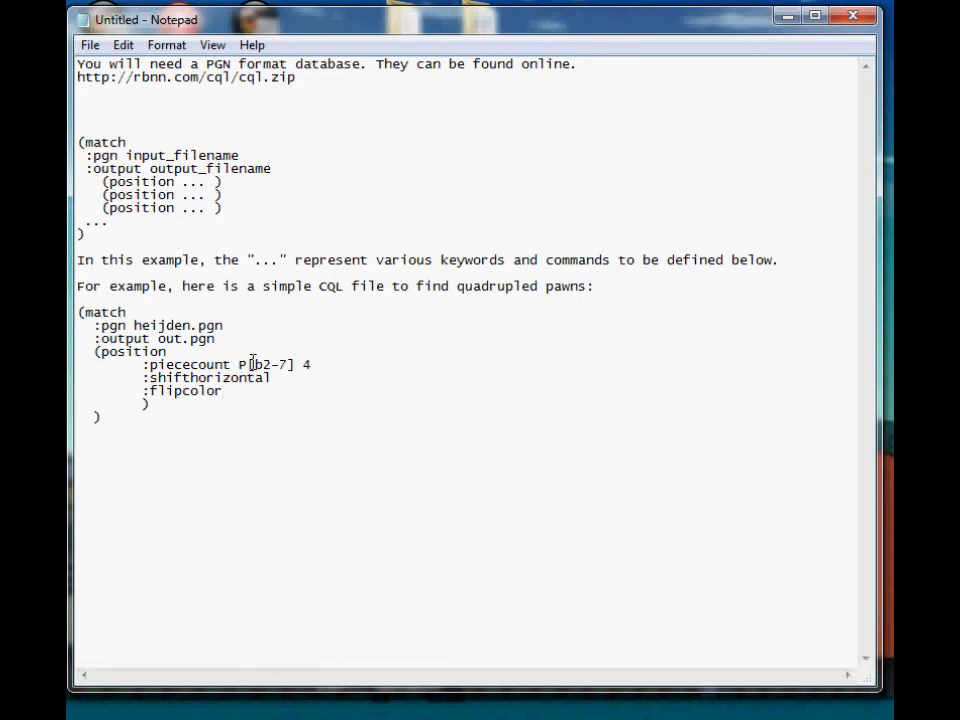
{"action": "mouse_move", "coordinate": [300, 364]}
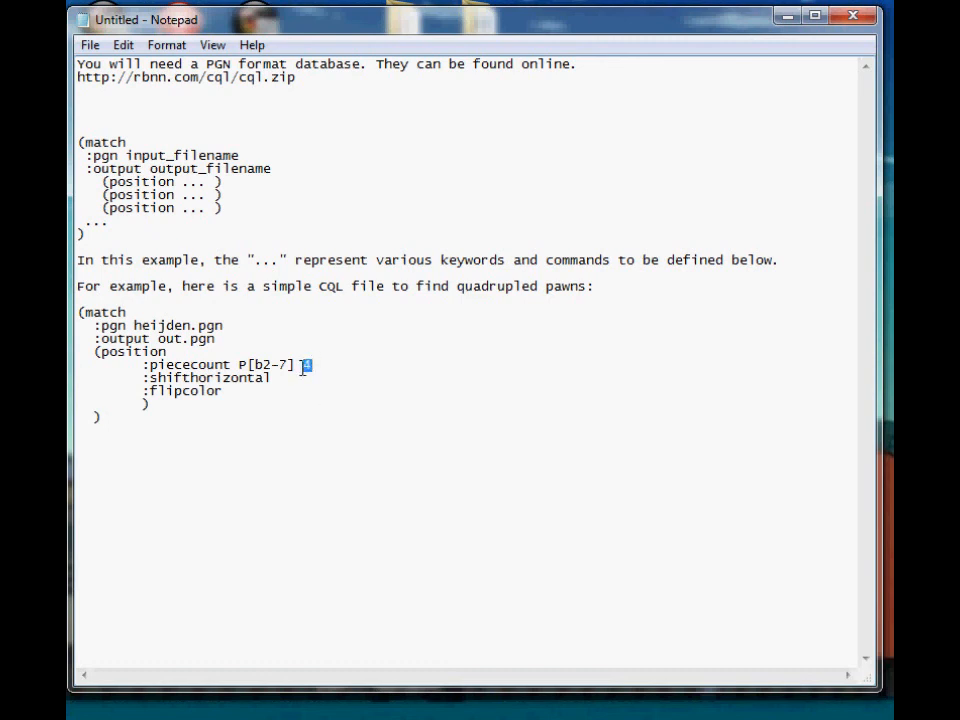
{"action": "type", "text": "4"}
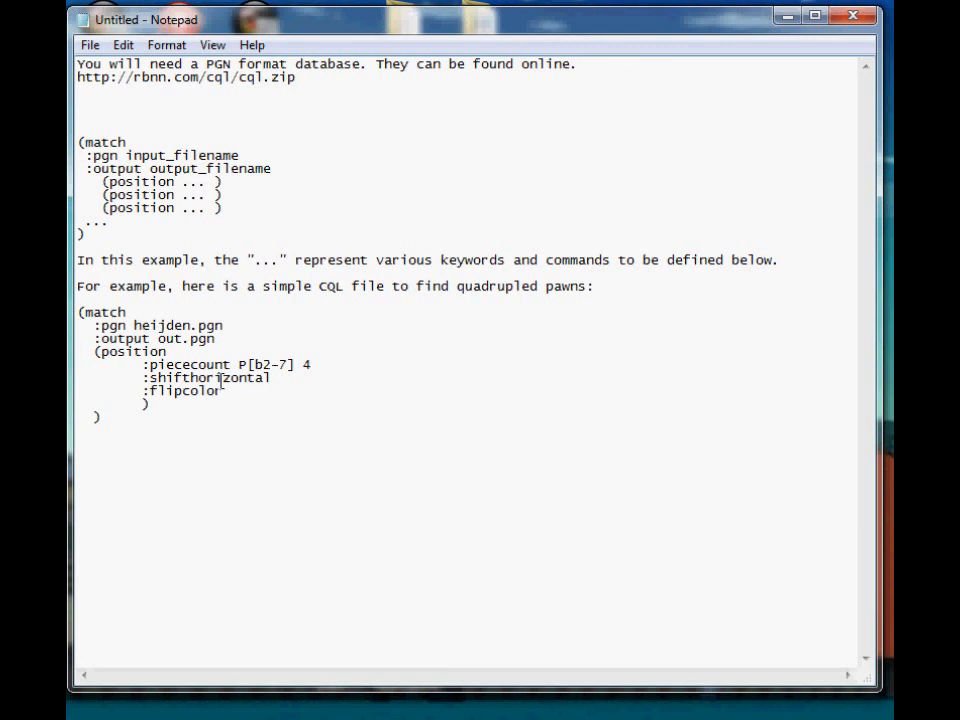
{"action": "double_click", "coordinate": [182, 390]}
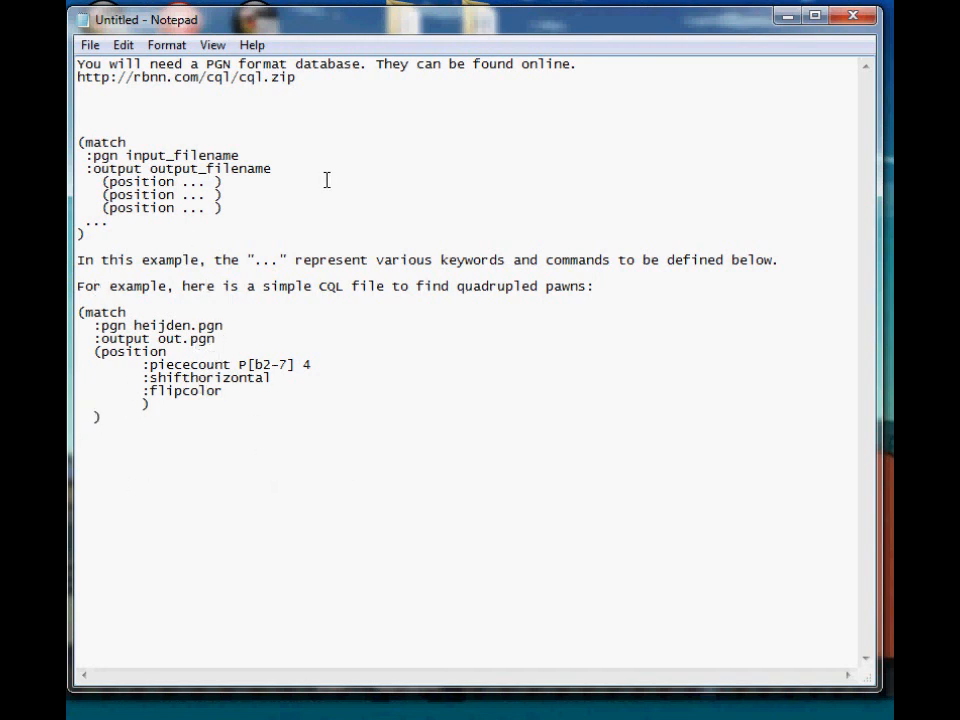
{"action": "mouse_move", "coordinate": [204, 236]}
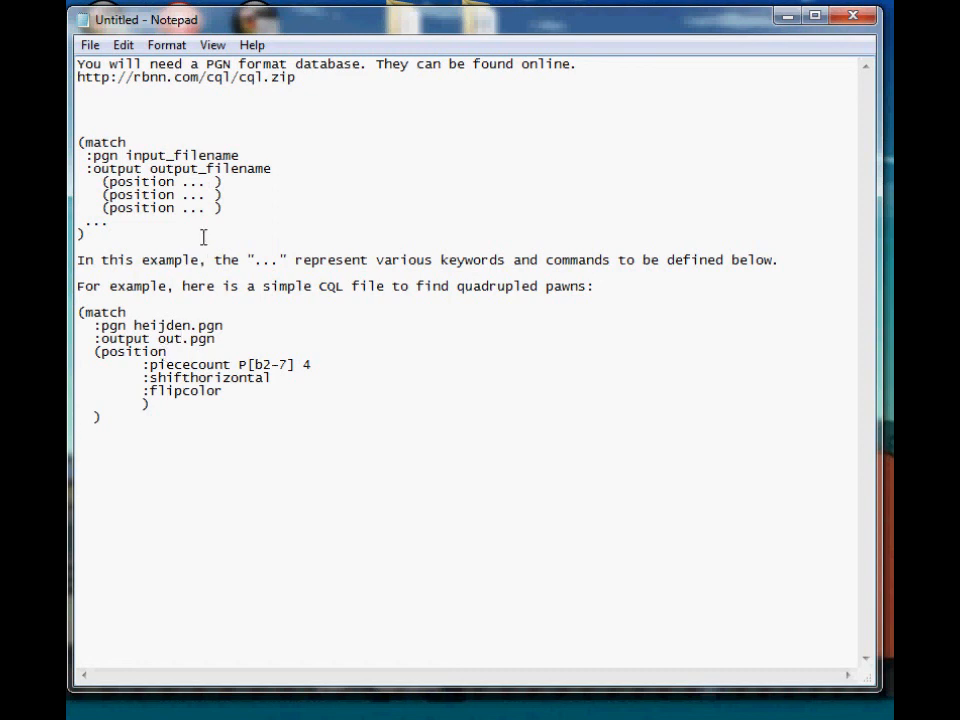
{"action": "mouse_move", "coordinate": [688, 376]}
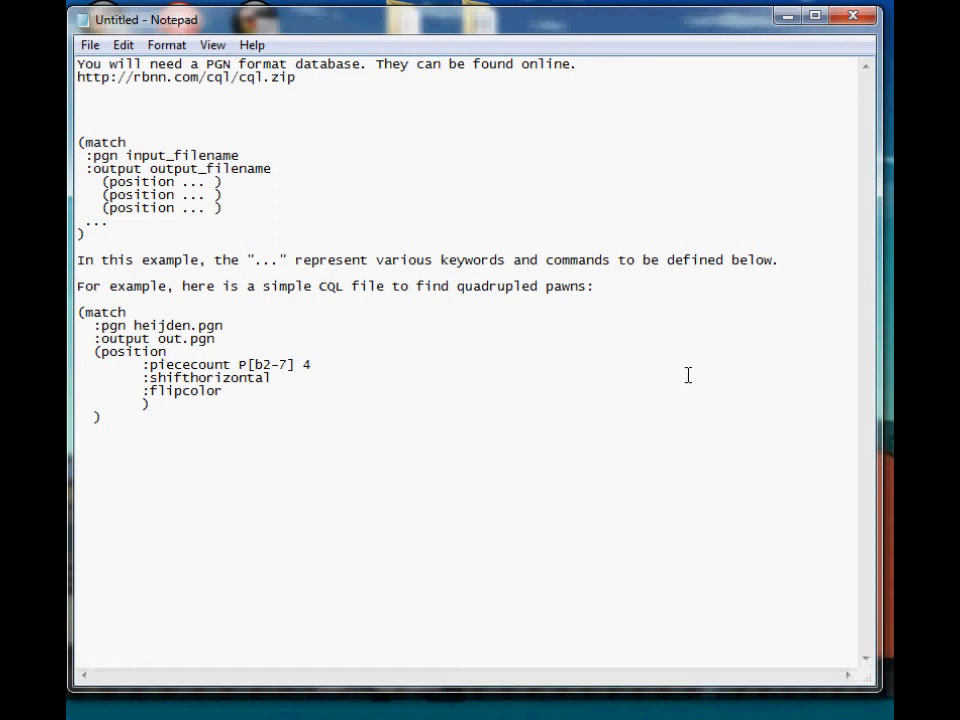
{"action": "mouse_move", "coordinate": [576, 360]}
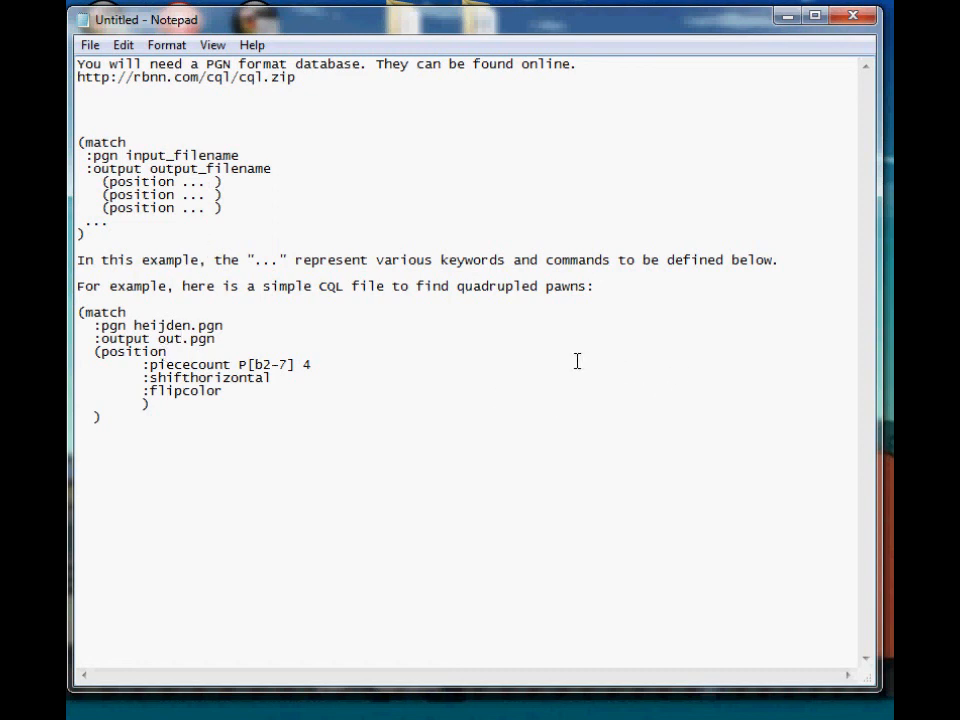